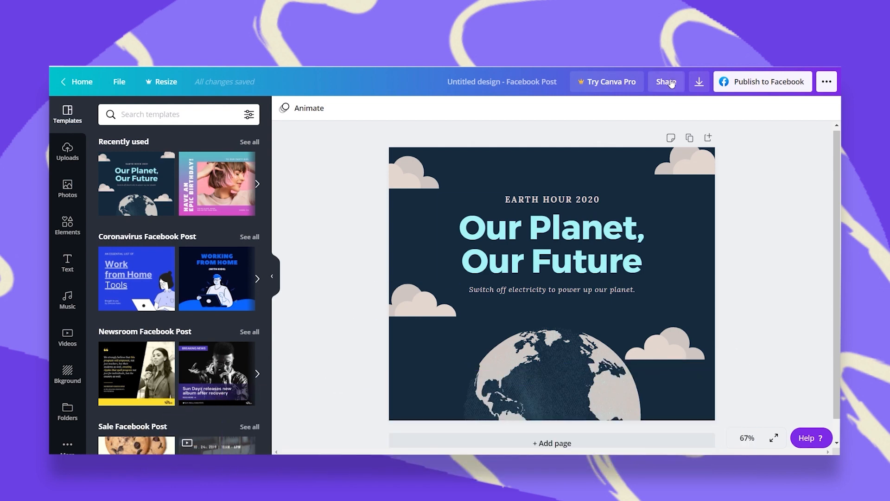
Invite the collaborator found by searching 'gold' to the design with Can edit access
{"action": "left_click", "coordinate": [666, 81]}
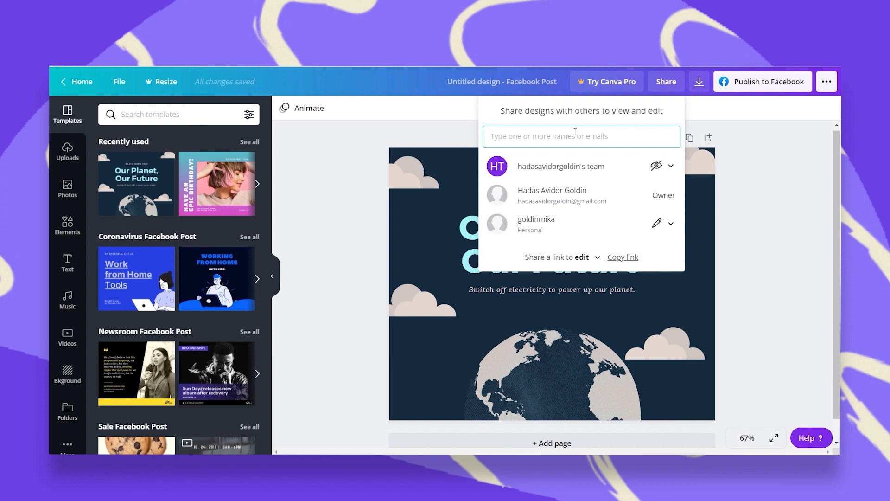
{"action": "type", "text": "go"}
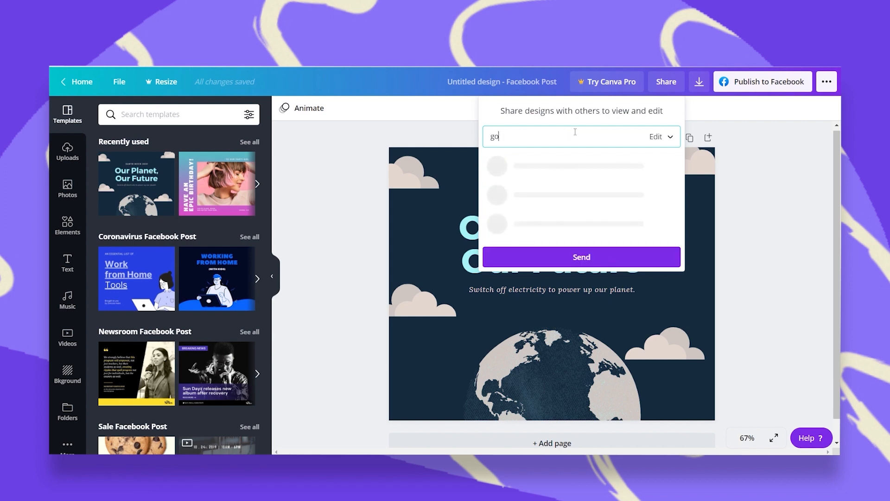
{"action": "type", "text": "ldinmika"}
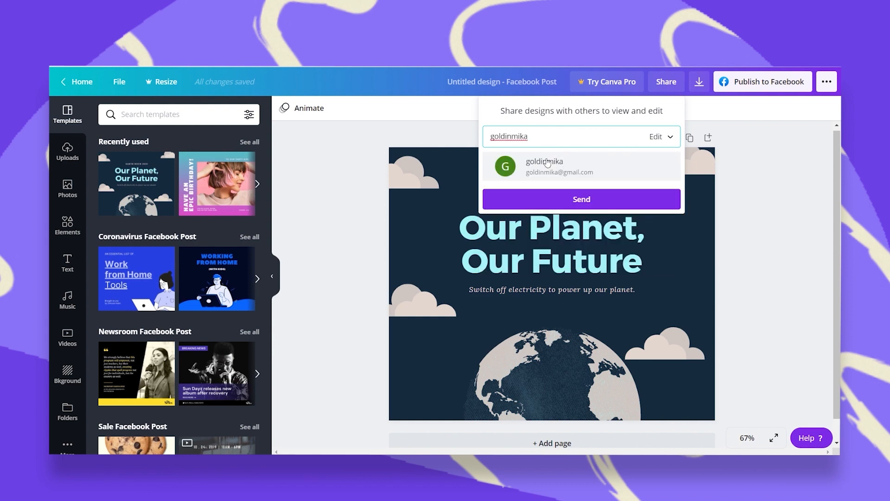
{"action": "left_click", "coordinate": [544, 166]}
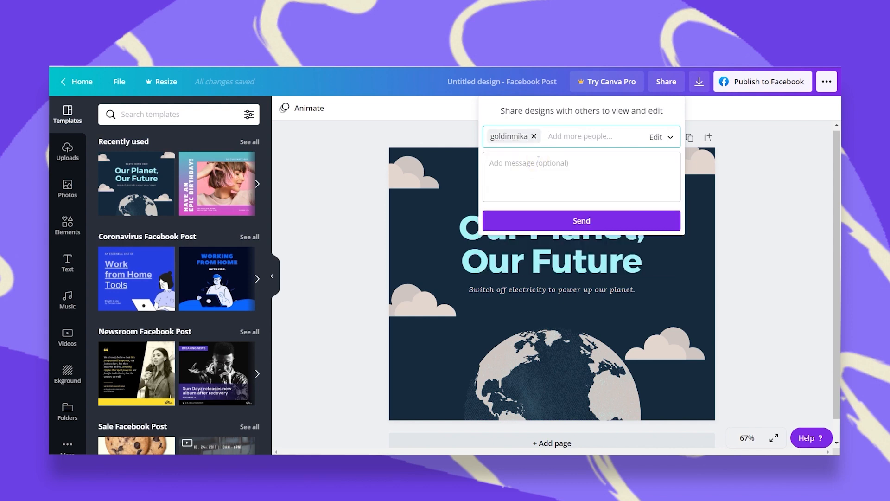
{"action": "left_click", "coordinate": [658, 136]}
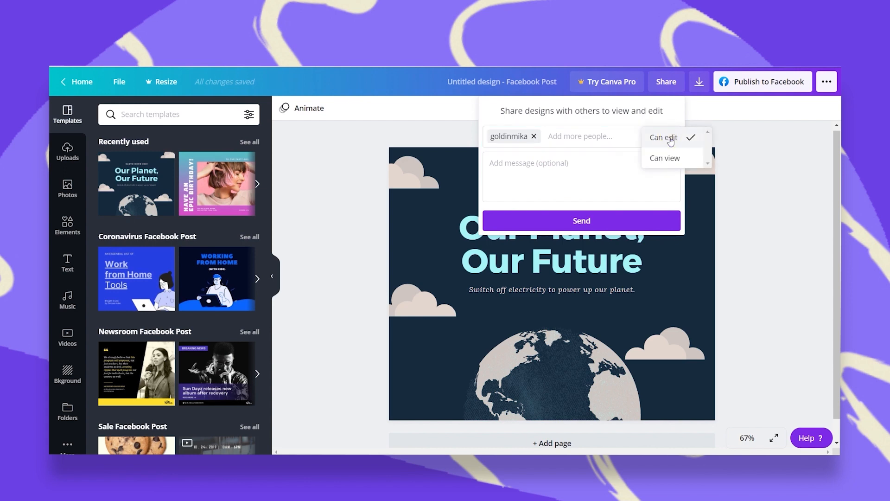
{"action": "mouse_move", "coordinate": [605, 142]}
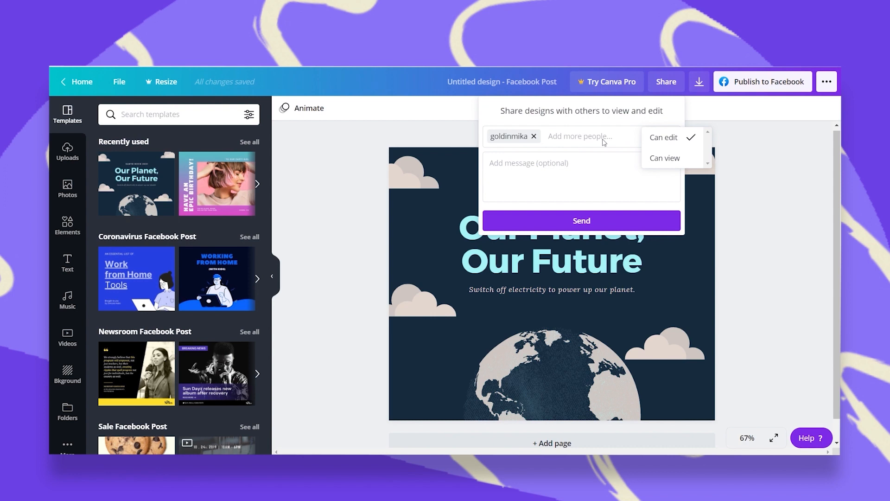
{"action": "left_click", "coordinate": [663, 137]}
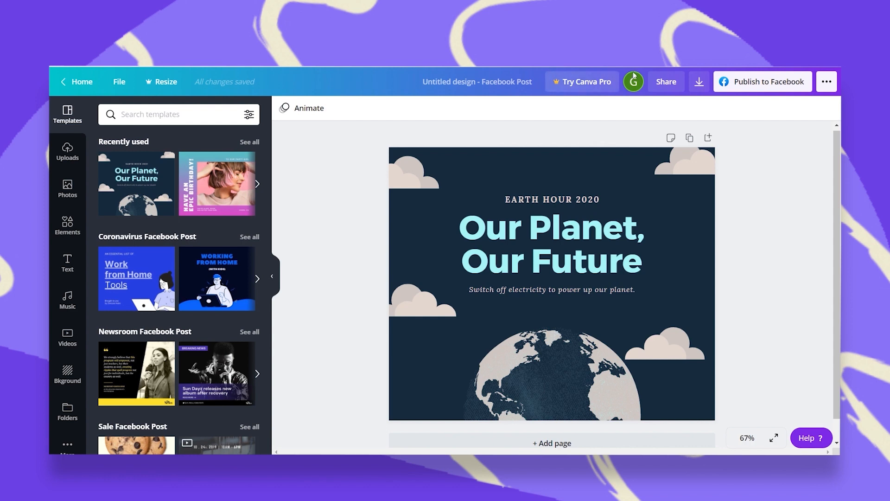
{"action": "mouse_move", "coordinate": [634, 81]}
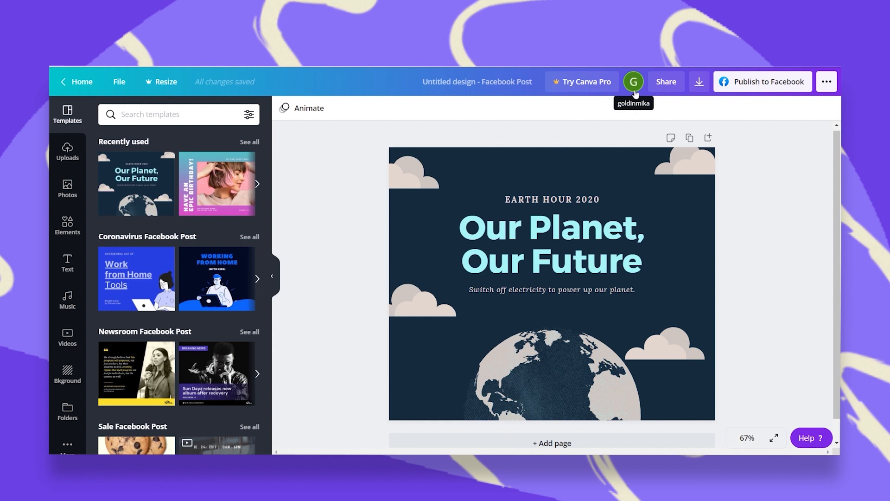
{"action": "mouse_move", "coordinate": [738, 279]}
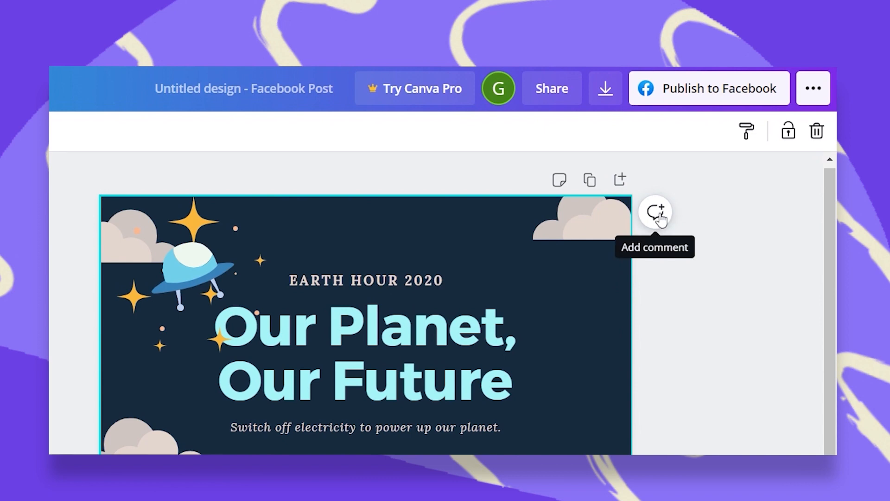
Post the page comment 'can you change the color of the title?'
{"action": "left_click", "coordinate": [655, 212]}
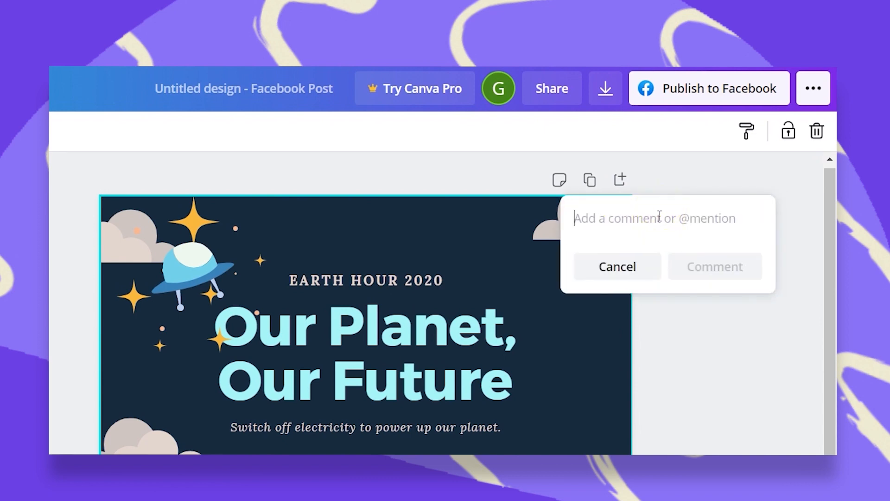
{"action": "type", "text": "can you change the"}
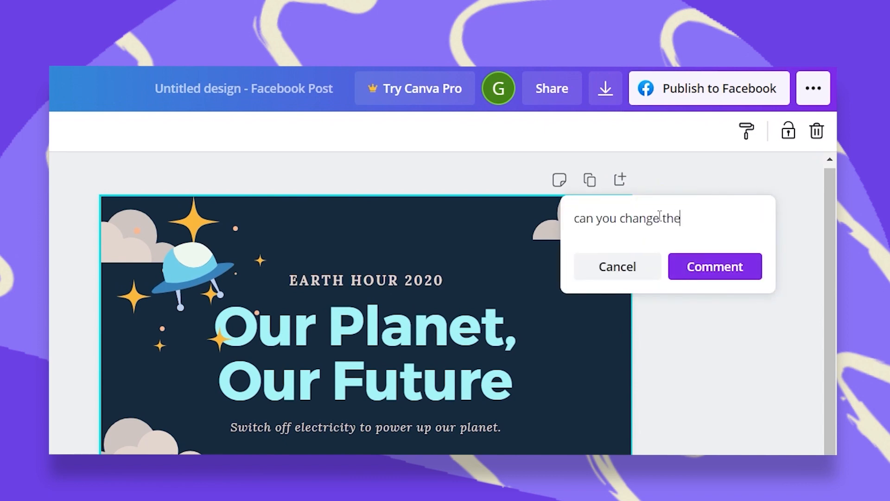
{"action": "type", "text": "color of the title"}
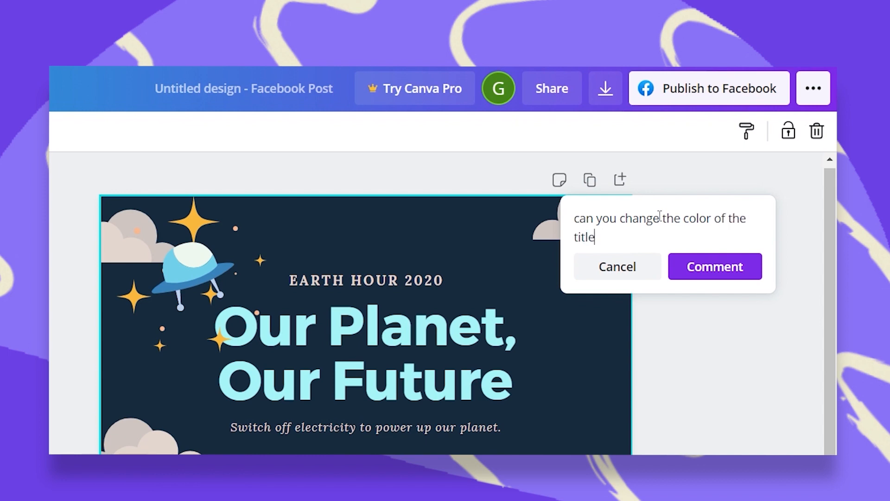
{"action": "type", "text": "?"}
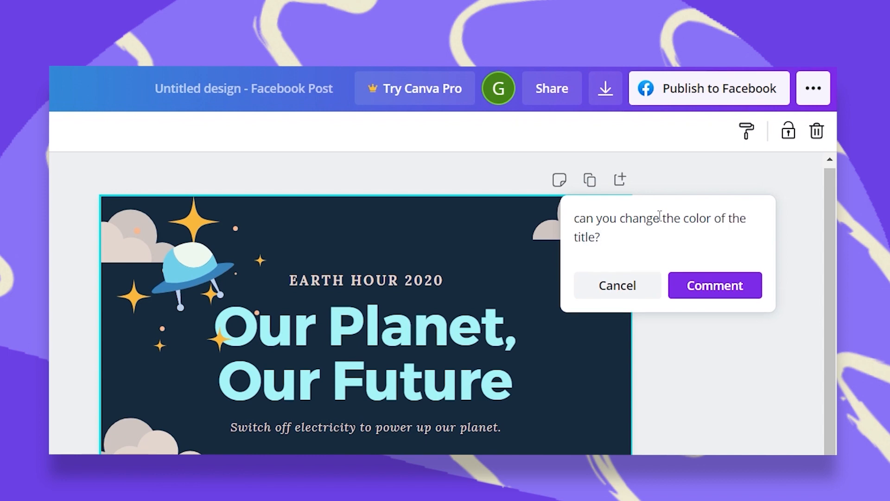
{"action": "left_click", "coordinate": [714, 285]}
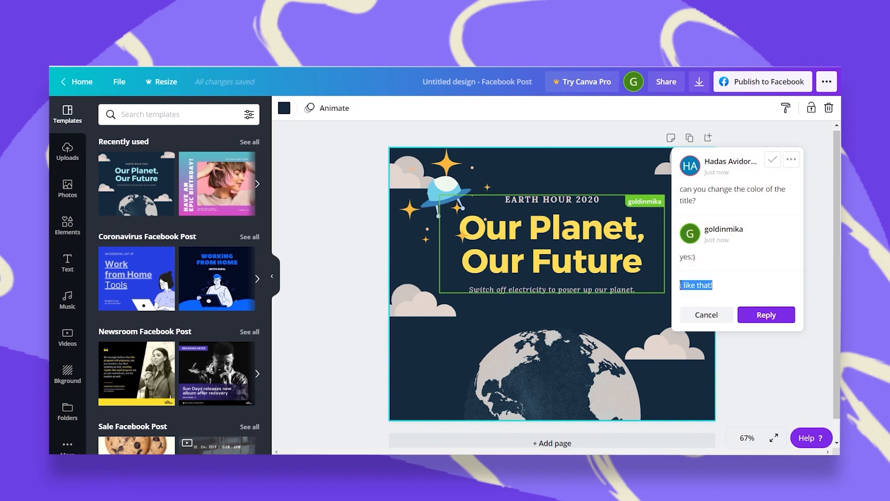
Post the reply 'I like it!' on the title-colour thread, then mark it resolved
{"action": "type", "text": "I like i"}
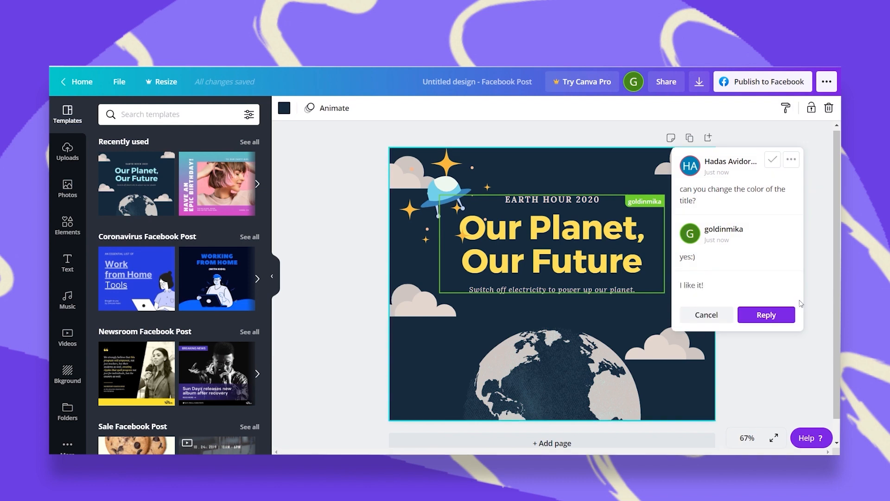
{"action": "left_click", "coordinate": [766, 314]}
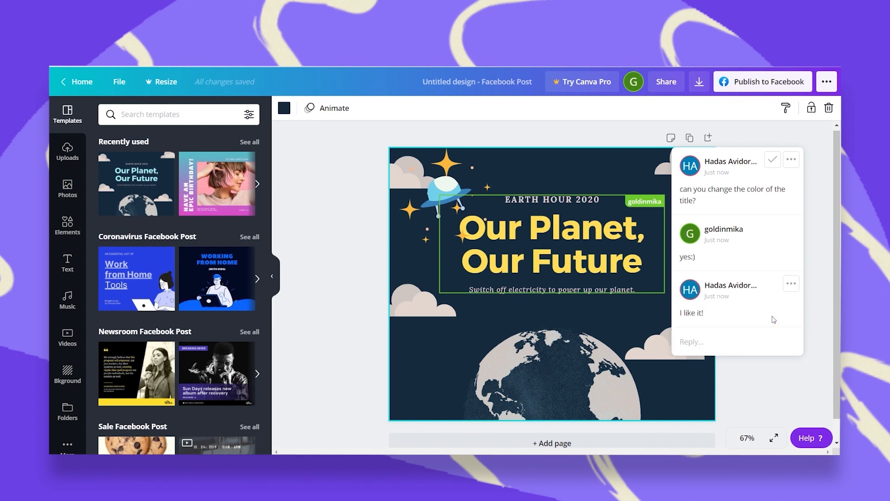
{"action": "mouse_move", "coordinate": [772, 159]}
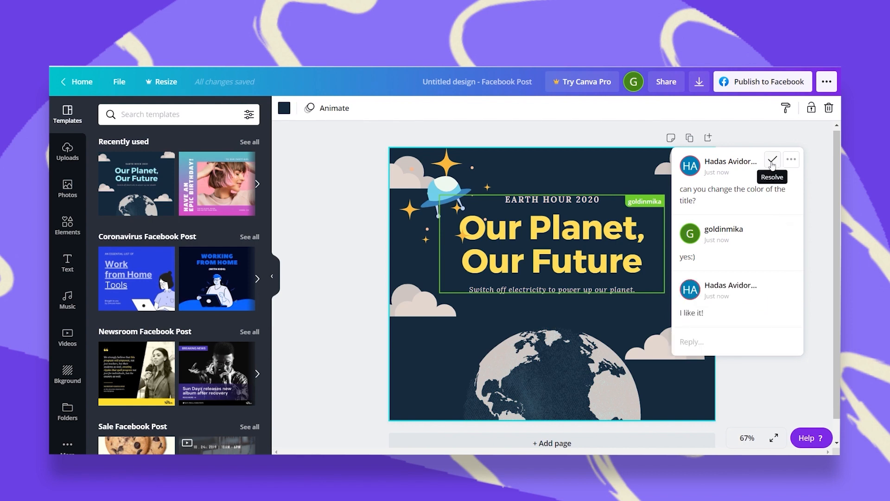
{"action": "left_click", "coordinate": [772, 161]}
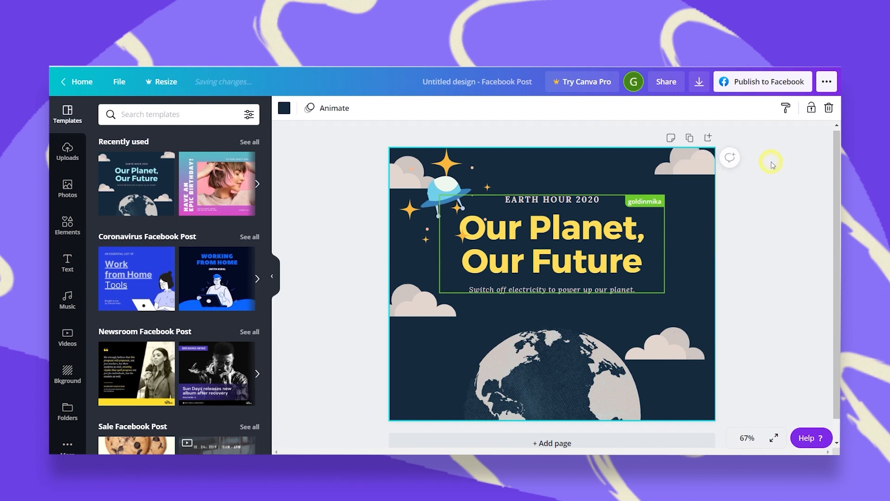